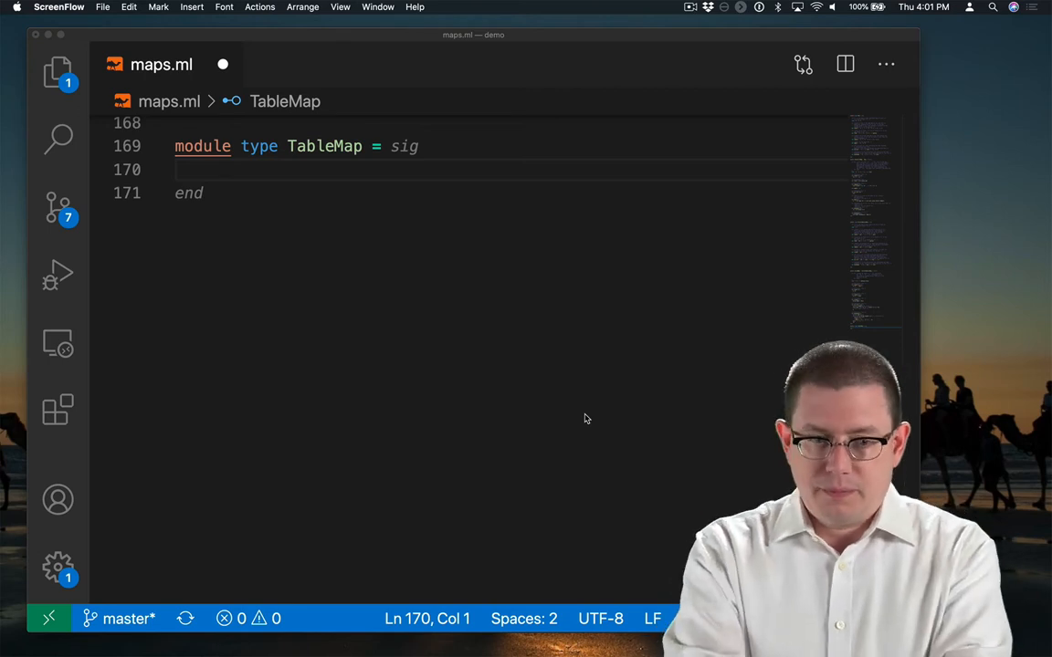
{"action": "type", "text": "type ('k, 'v) t"}
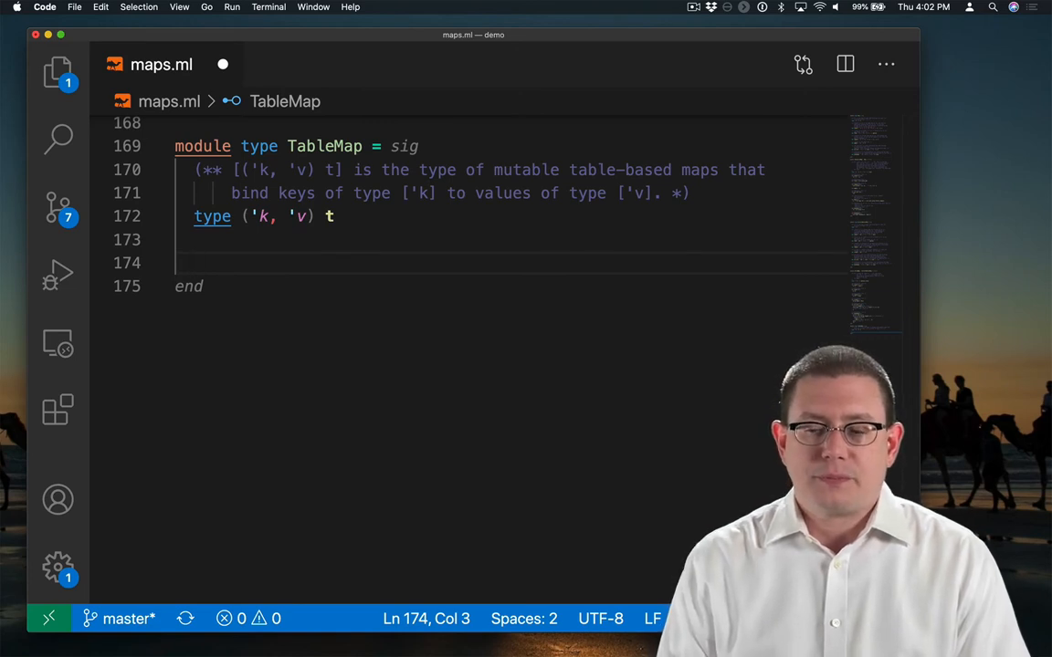
{"action": "type", "text": "val insert"}
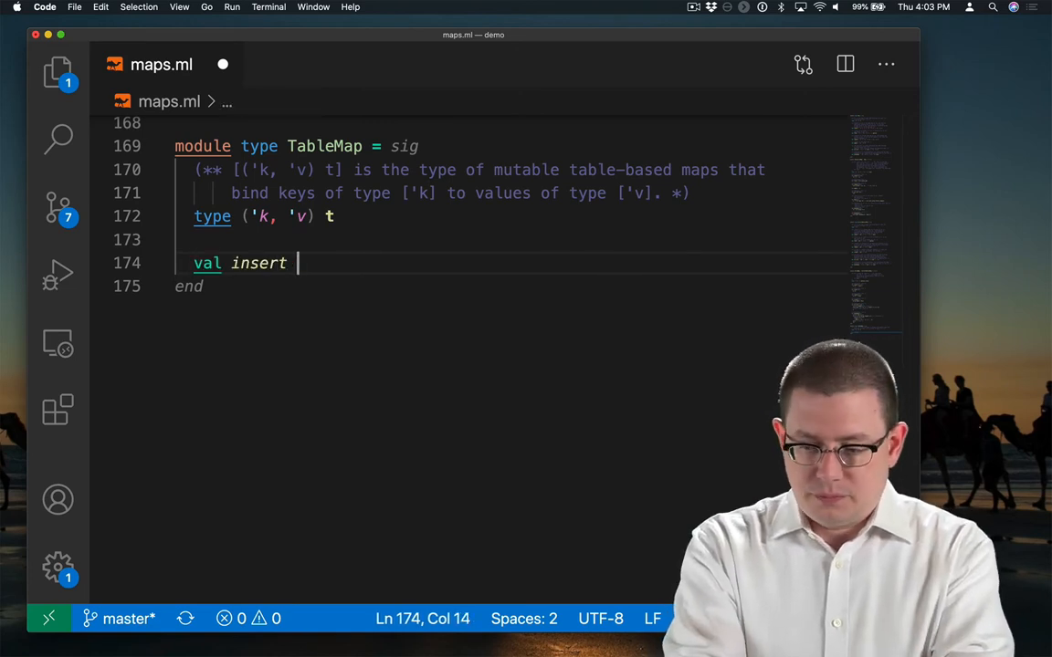
{"action": "type", "text": ": 'k -> 'v -> ('k, 'v) t -> unit"}
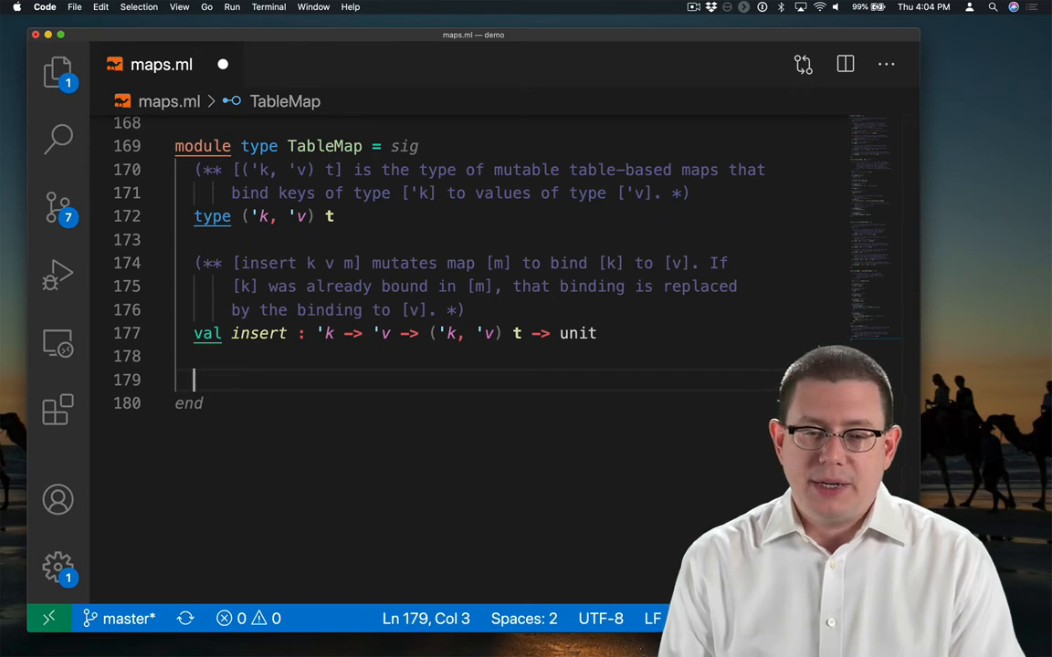
{"action": "type", "text": "val find : 'k -> ('k, 'v) t -> 'v option"}
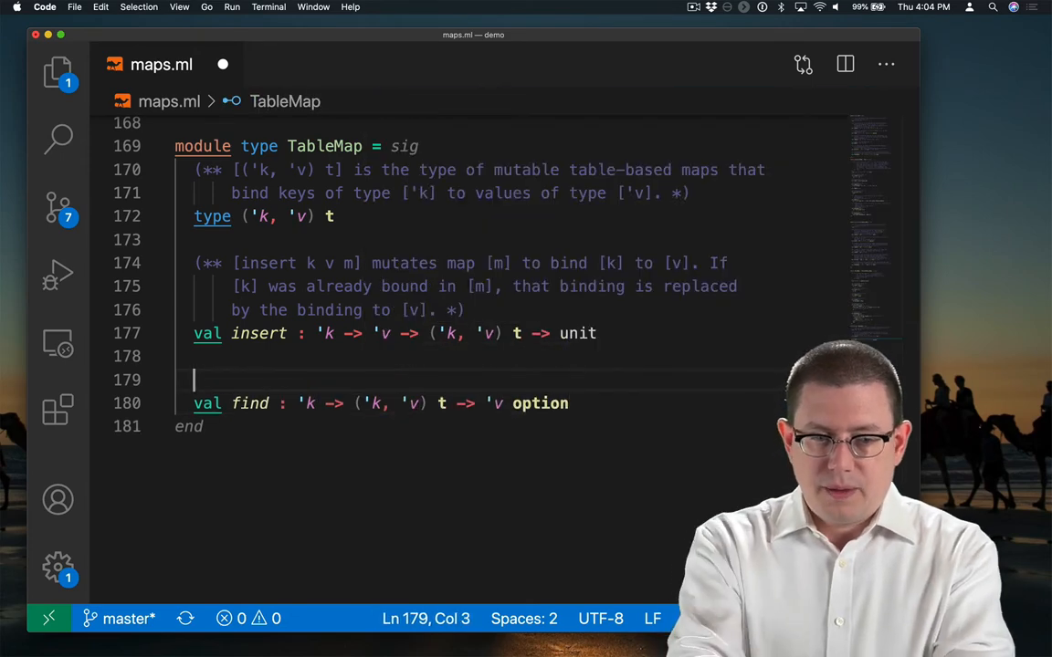
{"action": "type", "text": "(** [find k m] is [Some v] *)"}
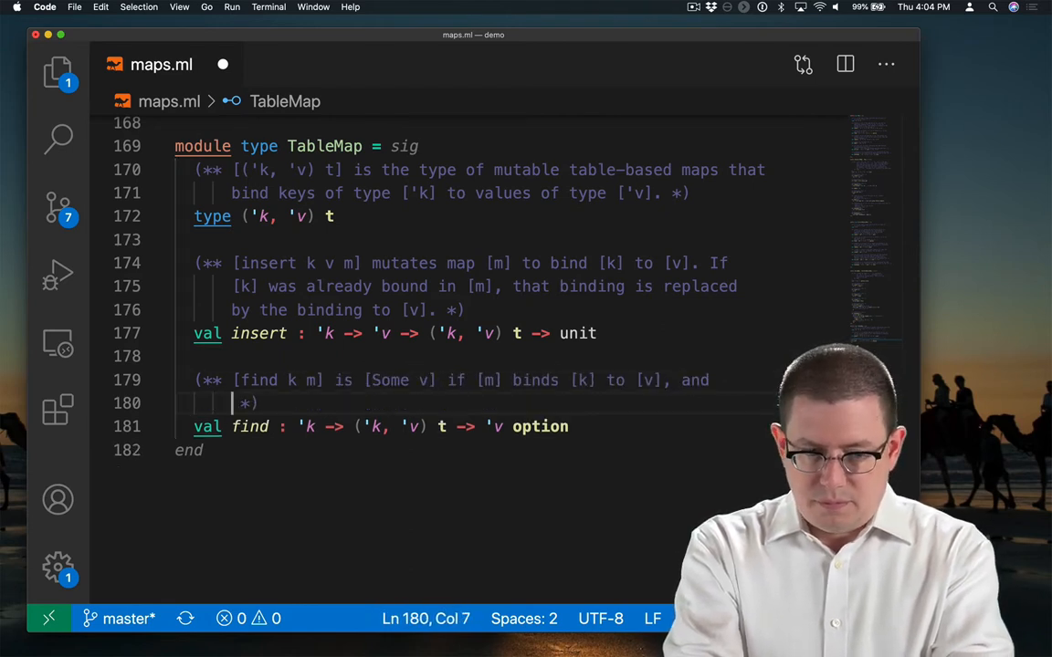
{"action": "type", "text": "[None] if [m] does not bind [k]. *)"}
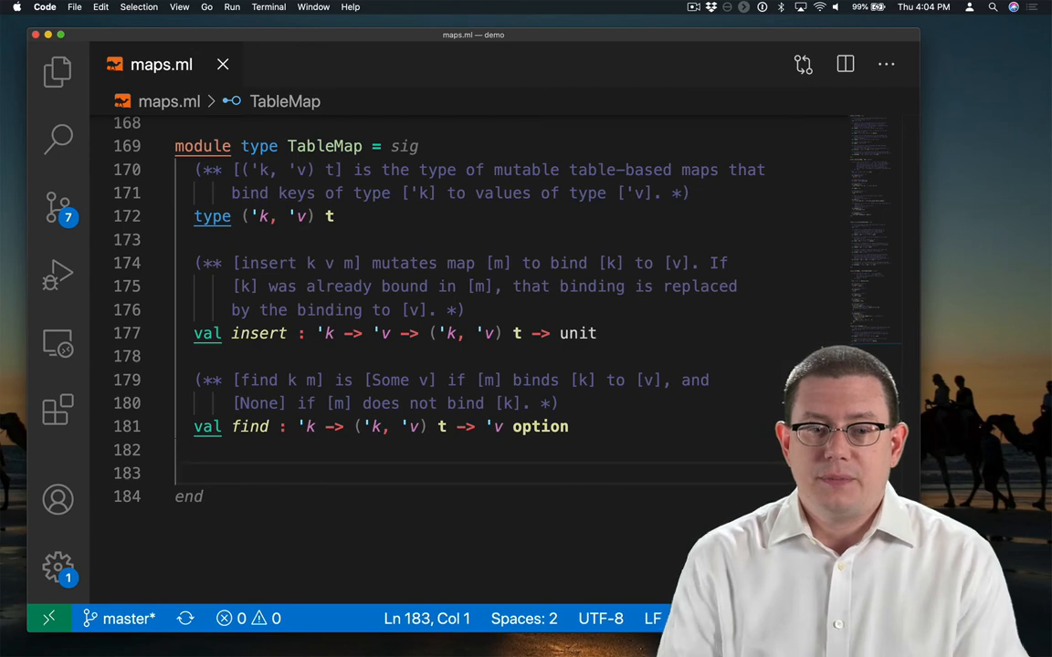
{"action": "type", "text": "val"}
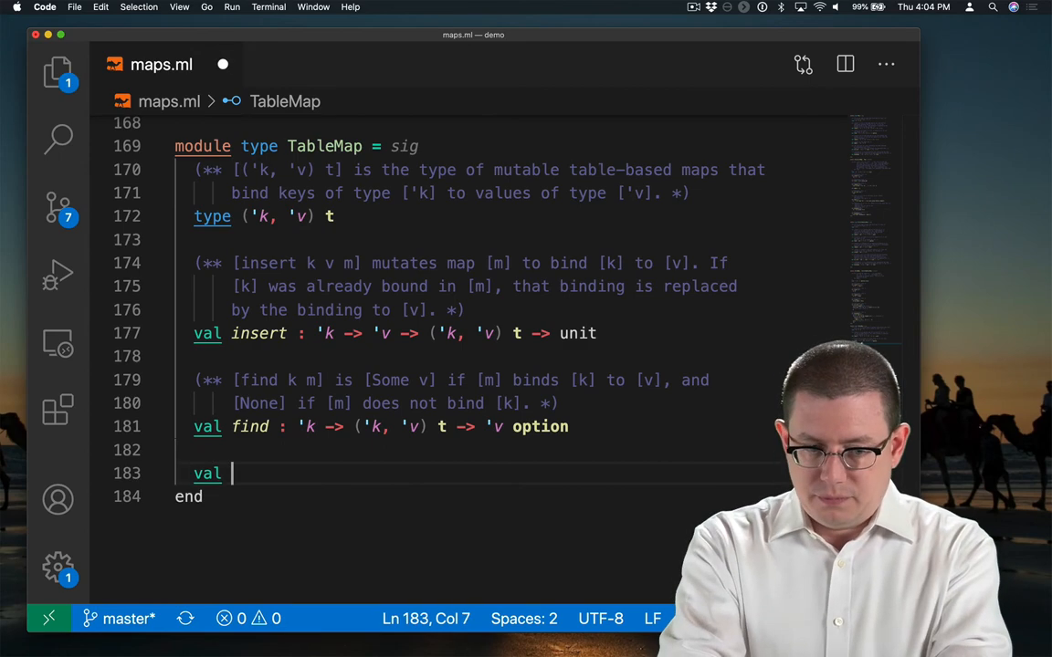
{"action": "type", "text": "remove : 'k -> ('k, 'v) t -> iunit"}
{"action": "type", "text": "(** *"}
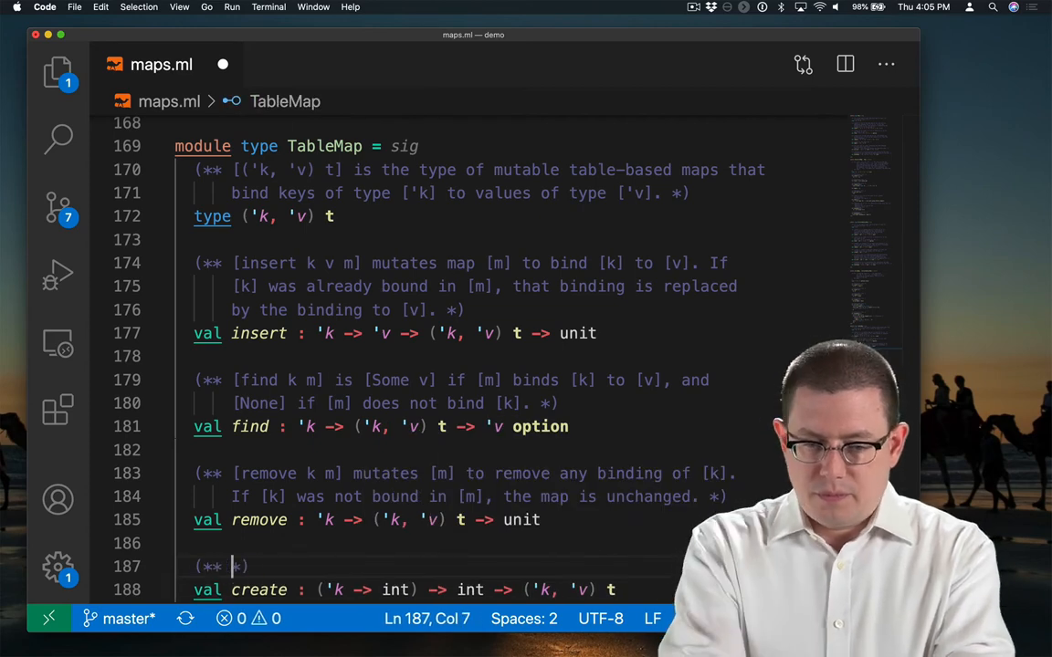
{"action": "type", "text": "[create hash c] creates a new table map with capa"}
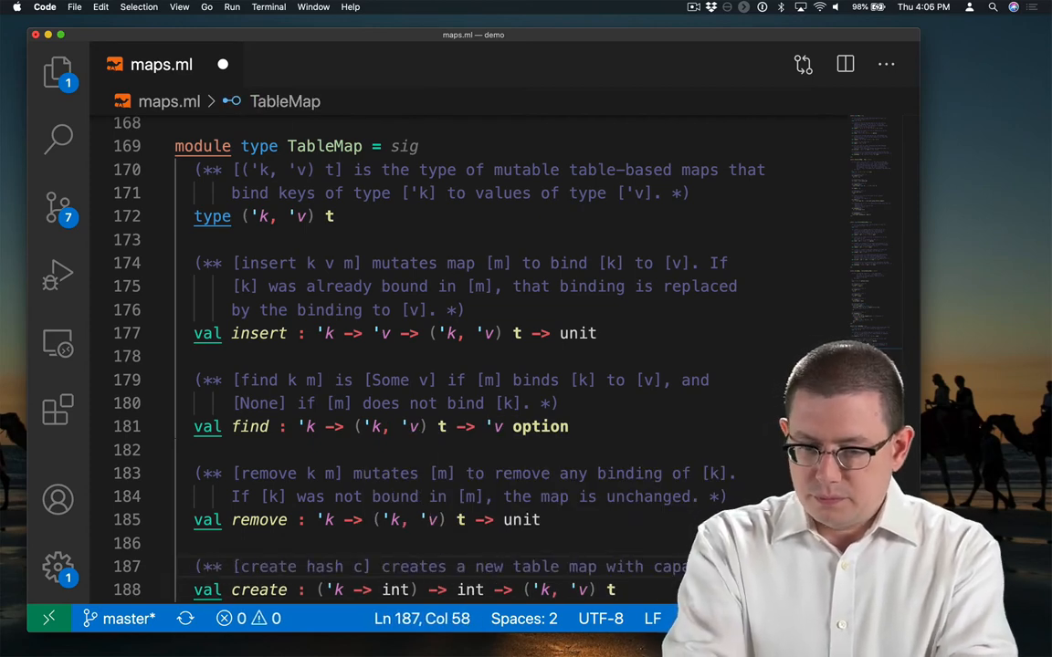